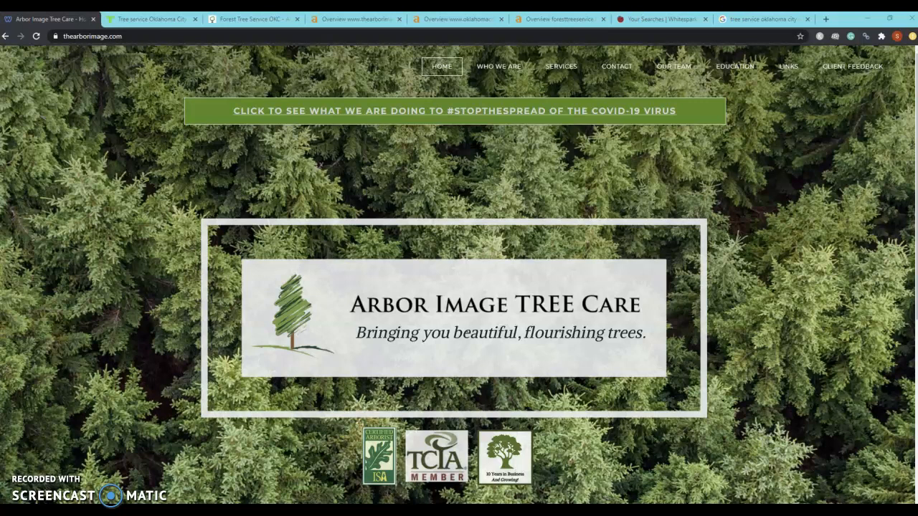
mouse_move(733, 345)
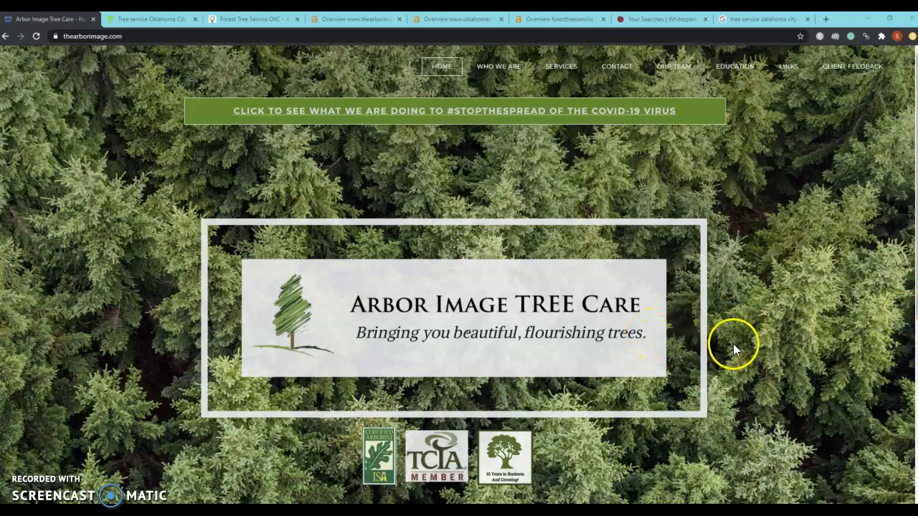
Save the round tree badge image from the Arbor Image homepage as a PNG
scroll(down, 3)
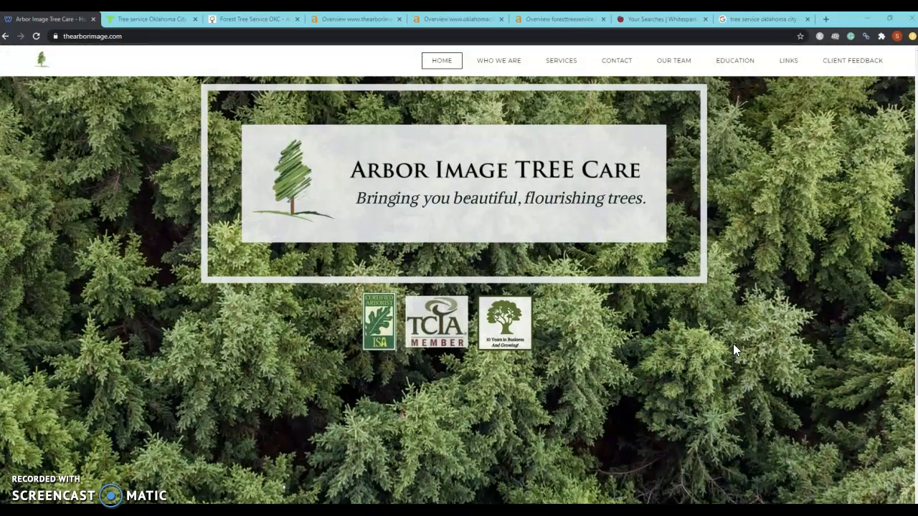
right_click(505, 419)
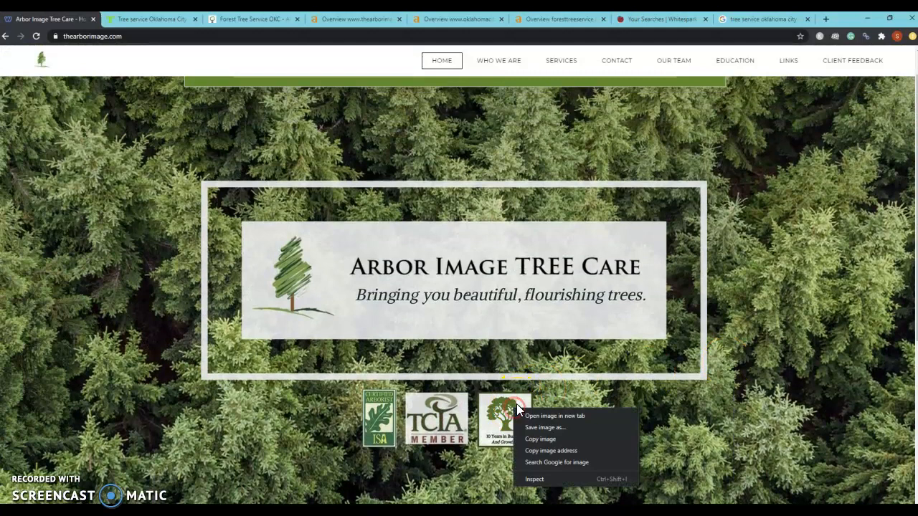
click(545, 427)
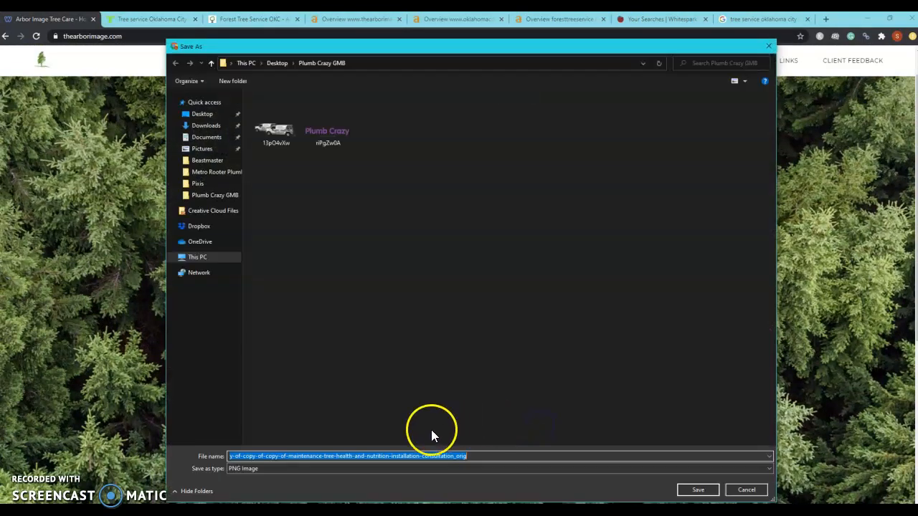
mouse_move(537, 456)
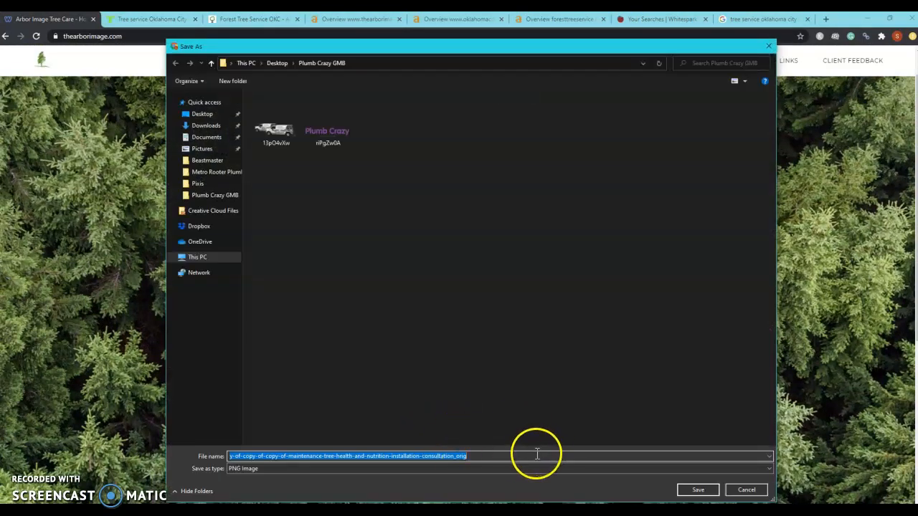
mouse_move(544, 456)
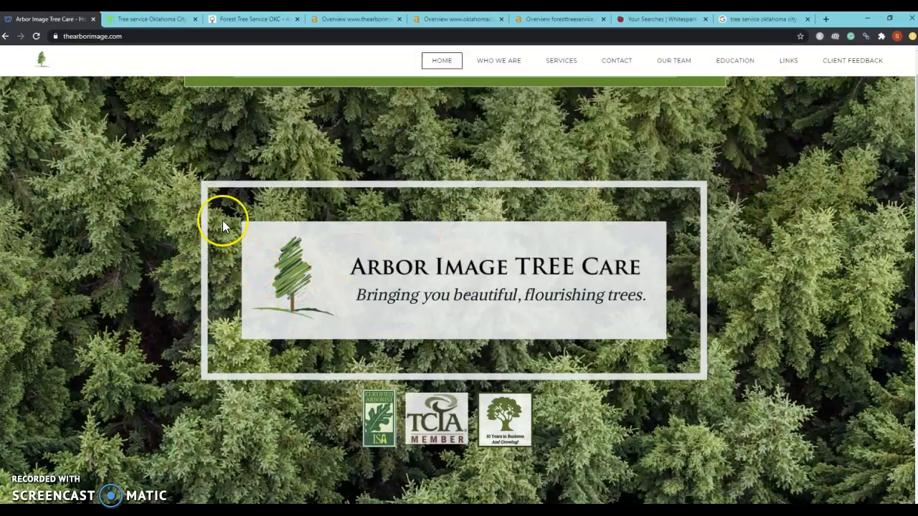
mouse_move(173, 130)
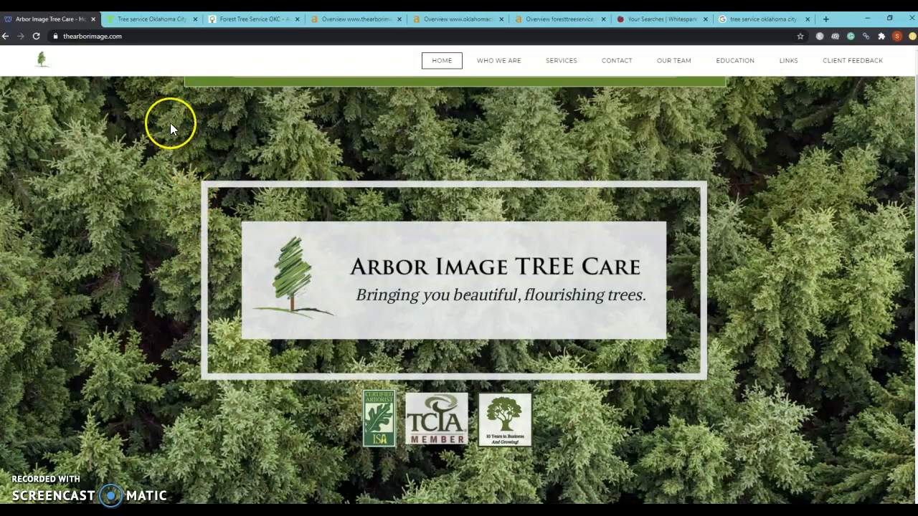
Save the tree stump removal photo from the Tree Service Oklahoma City homepage
click(151, 19)
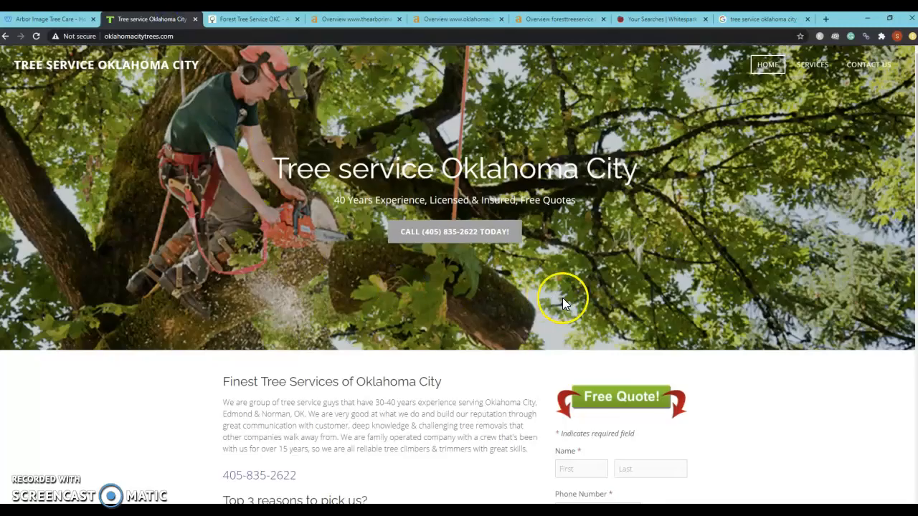
mouse_move(738, 395)
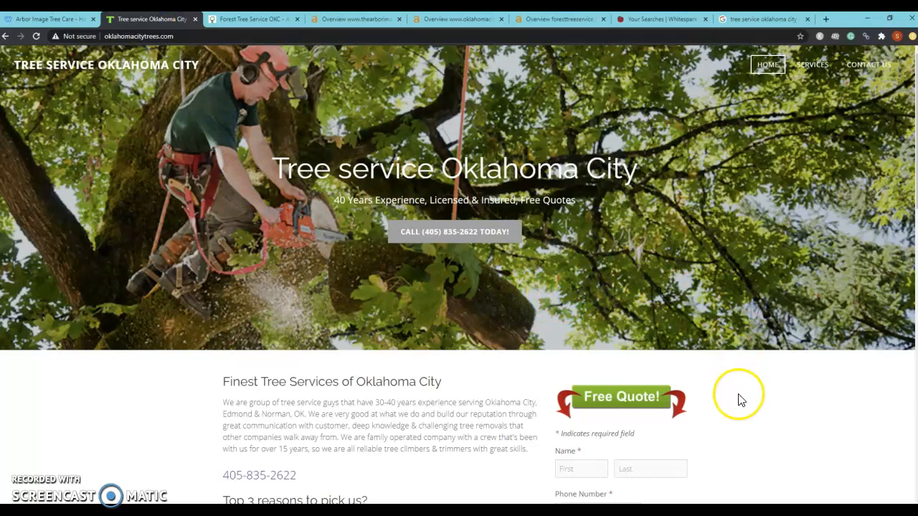
scroll(down, 3)
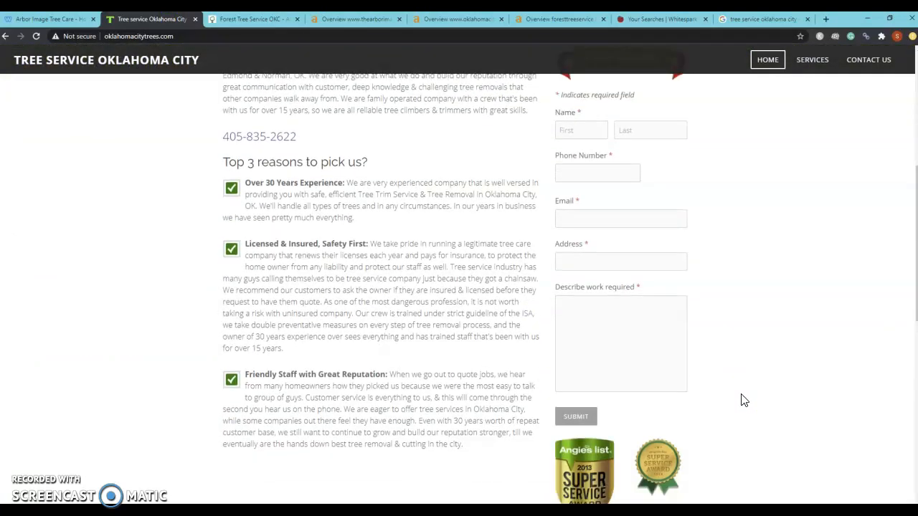
scroll(down, 3)
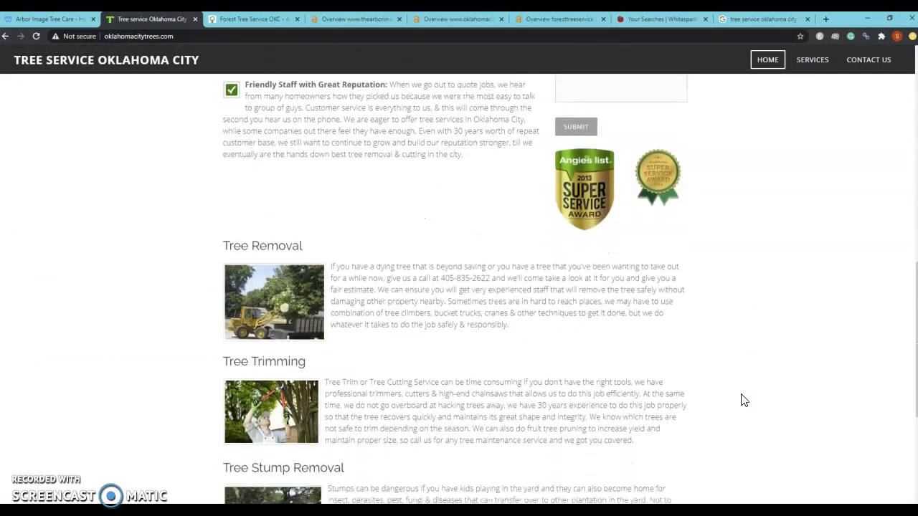
scroll(down, 3)
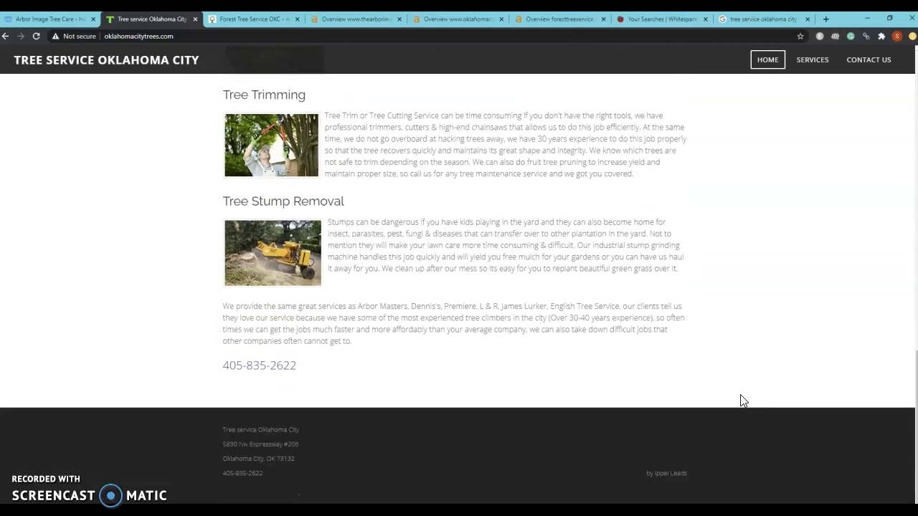
right_click(271, 252)
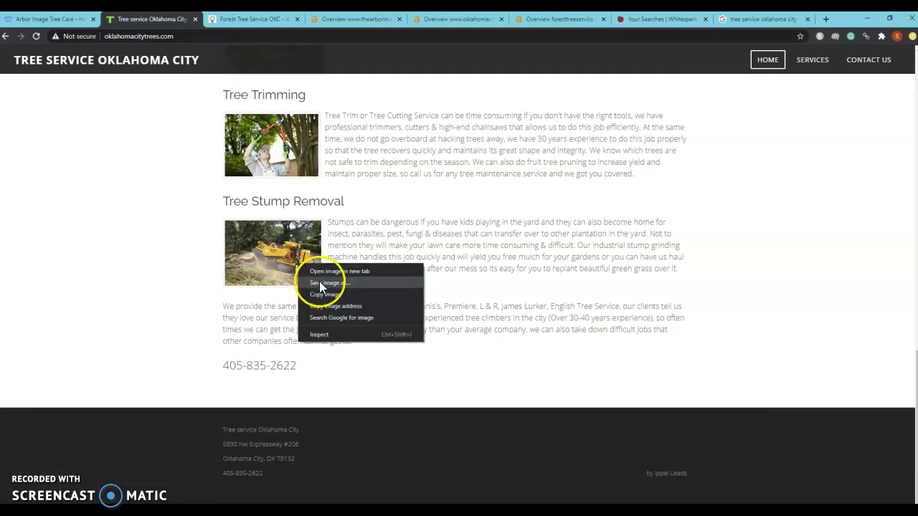
click(327, 283)
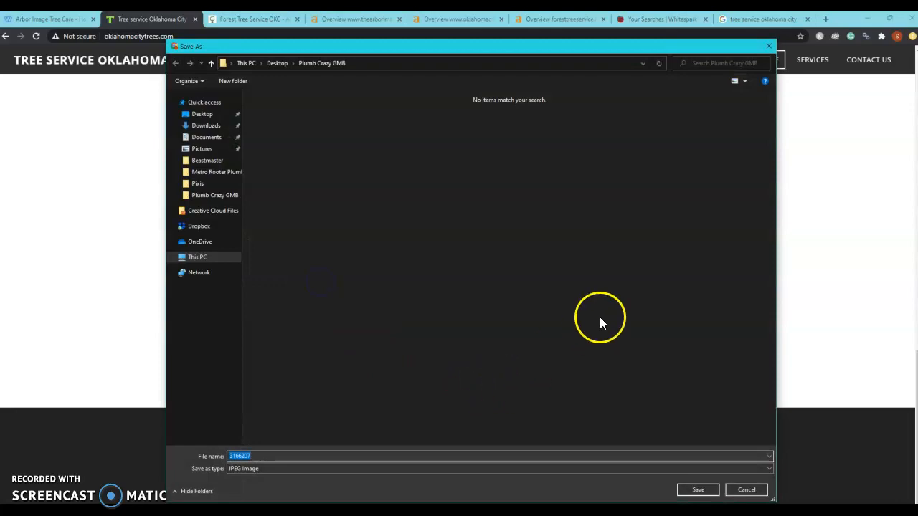
click(746, 490)
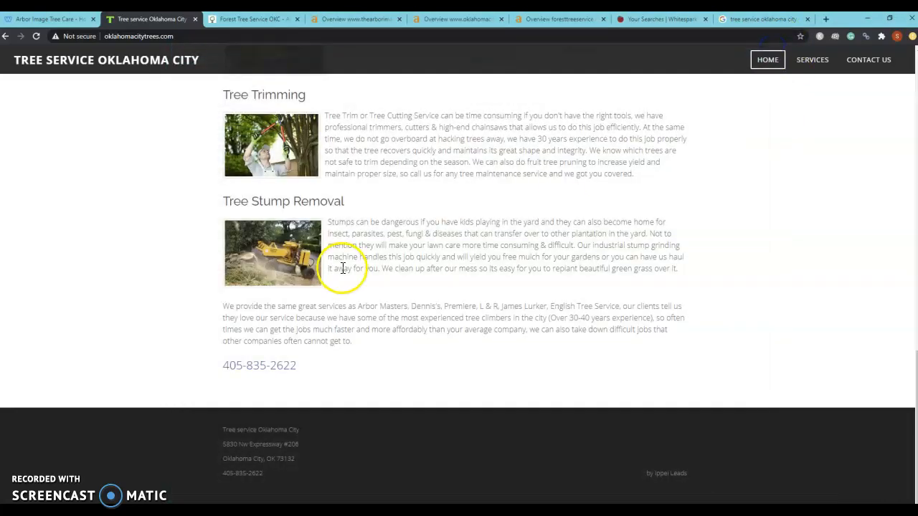
Return to the top and move over to the Forest Tree Service OKC homepage
scroll(up, 3)
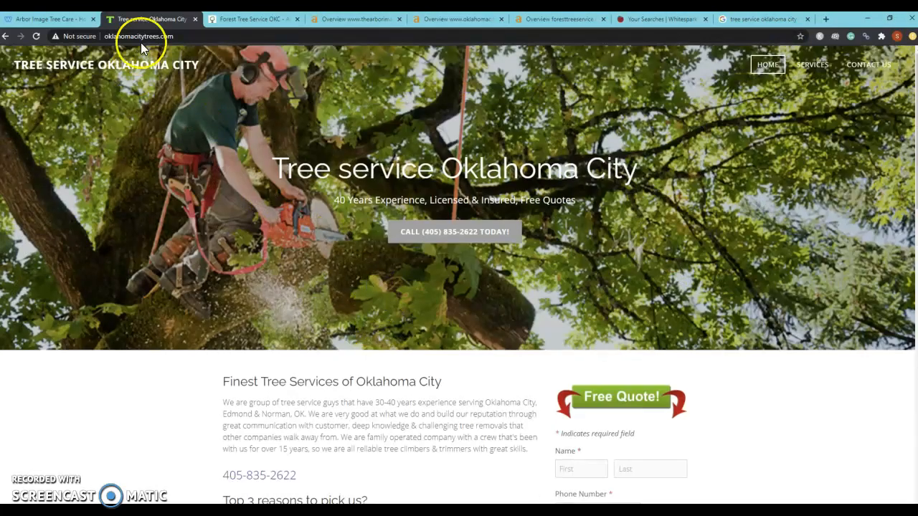
click(251, 19)
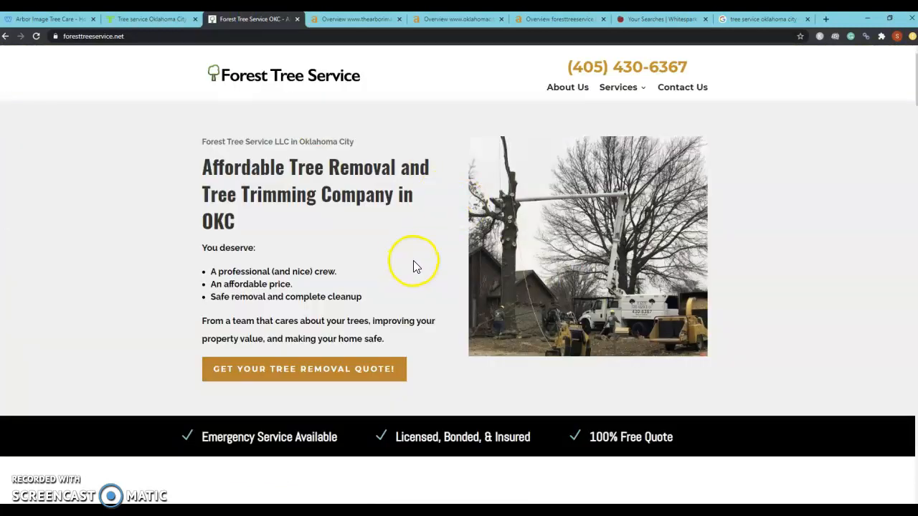
Save Forest Tree Service's ISA Member badge image, then move to the Ahrefs overview
scroll(down, 3)
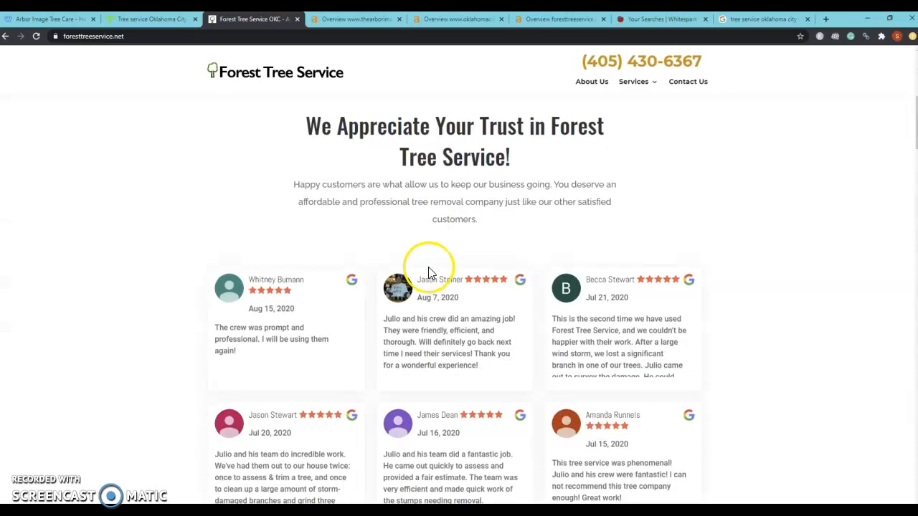
scroll(down, 3)
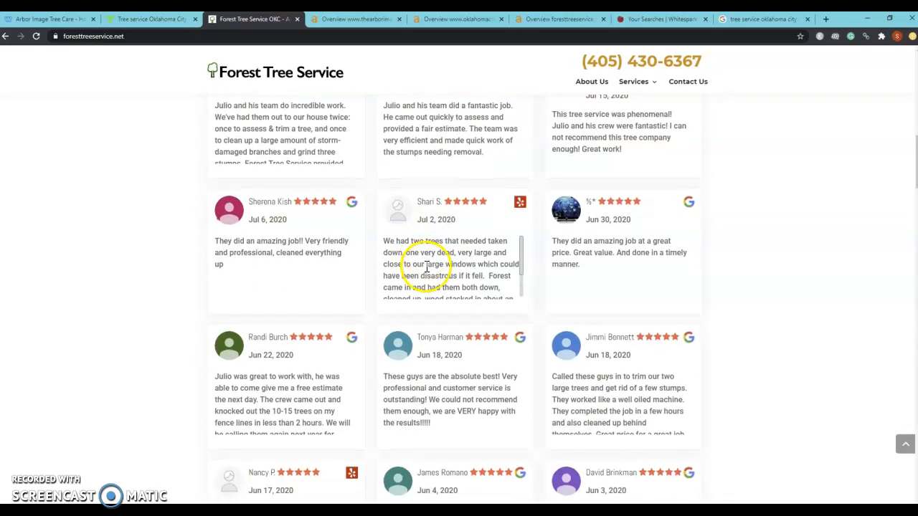
scroll(down, 3)
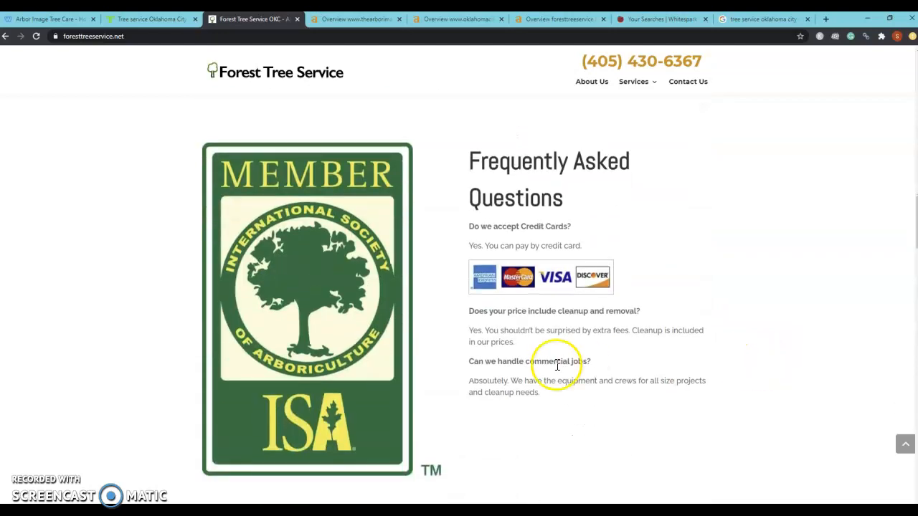
right_click(388, 387)
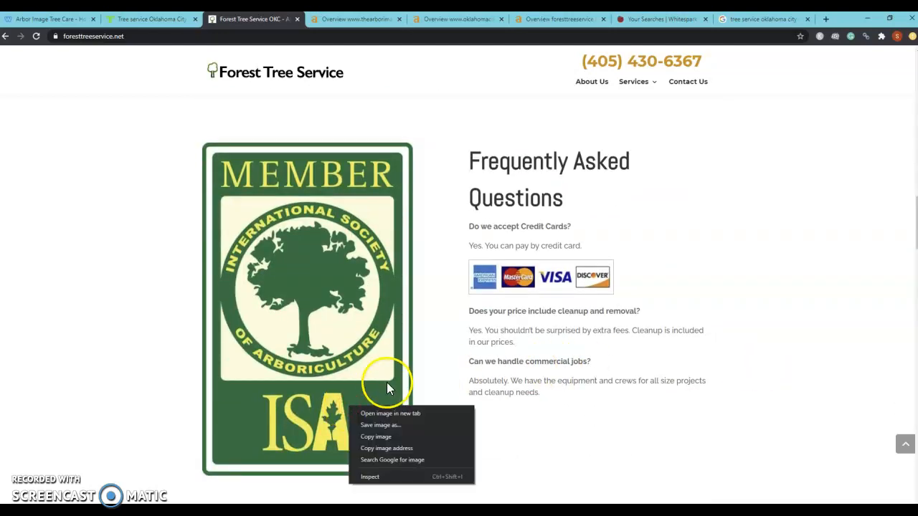
click(380, 425)
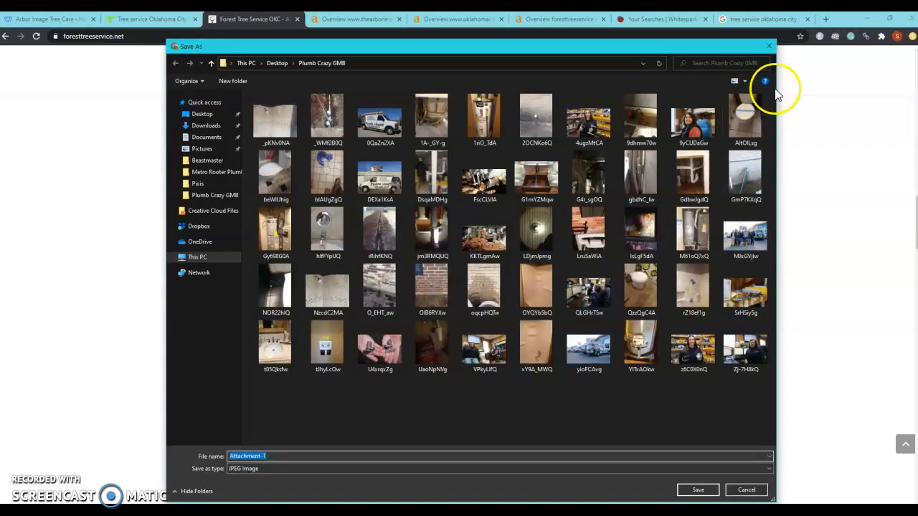
click(356, 19)
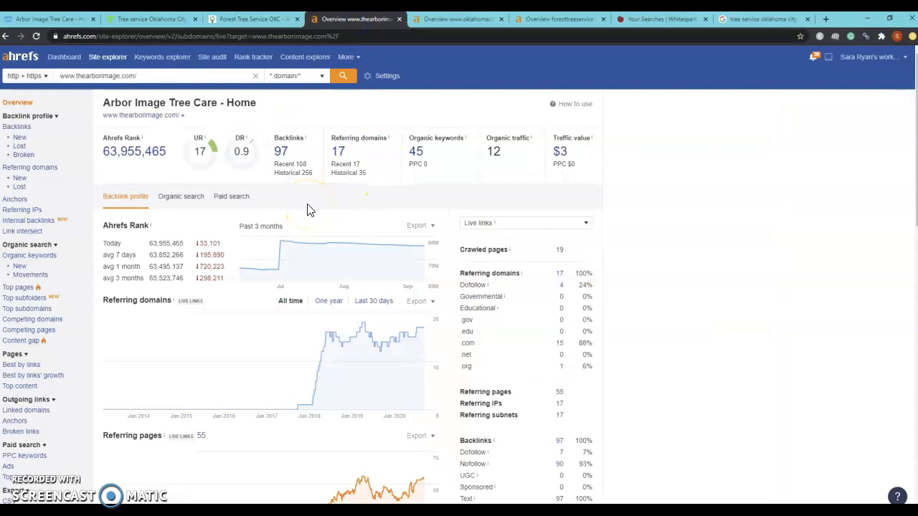
mouse_move(215, 175)
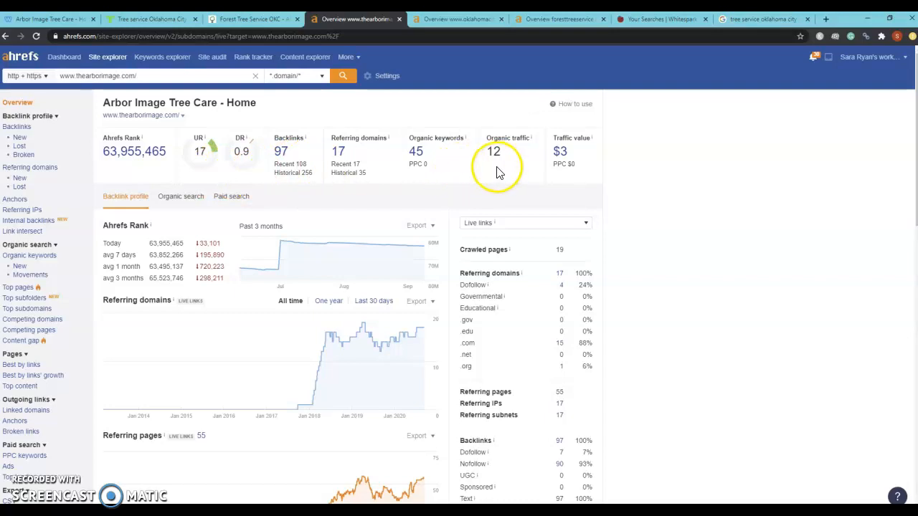
mouse_move(217, 178)
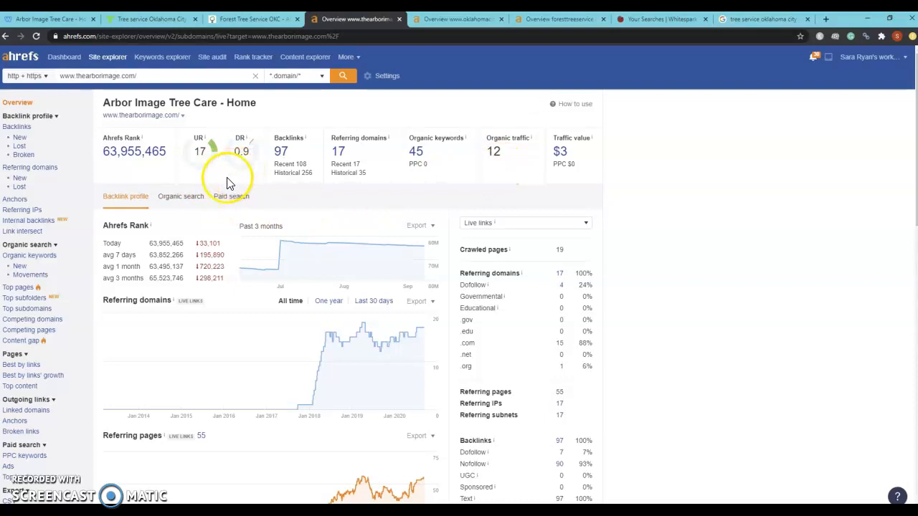
mouse_move(207, 181)
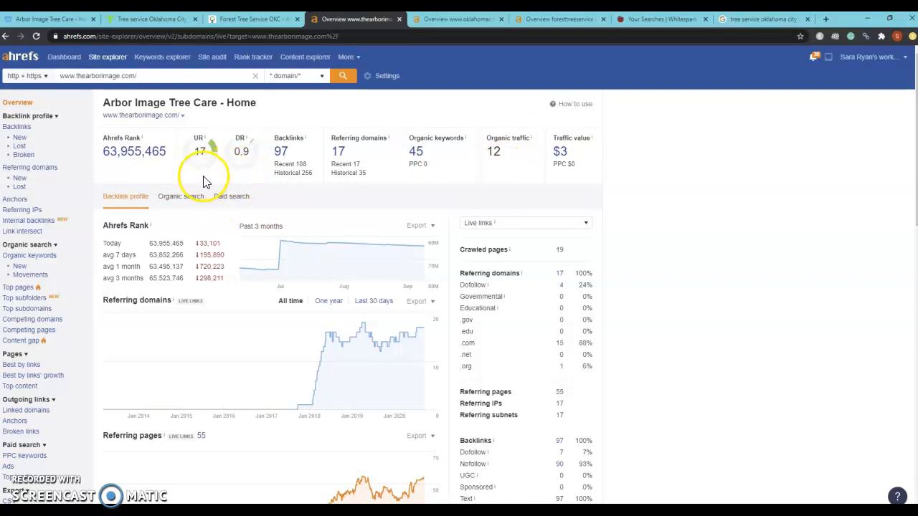
mouse_move(241, 181)
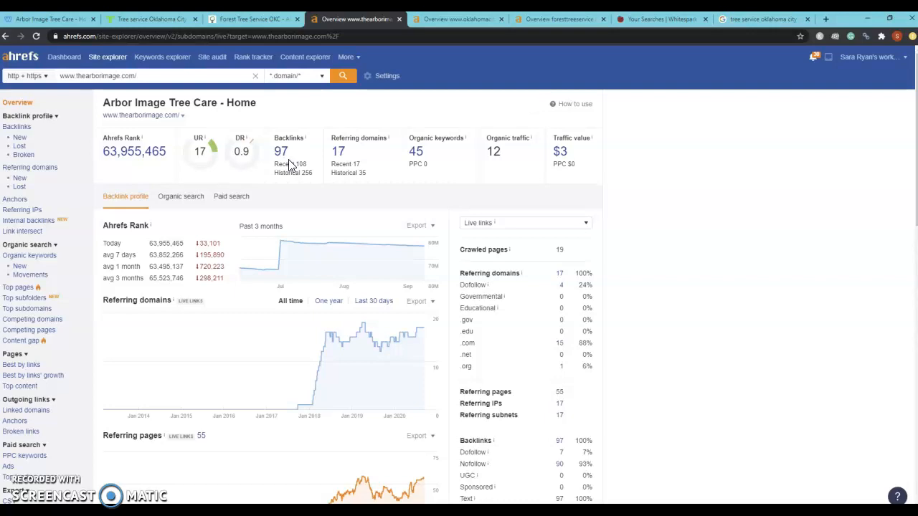
mouse_move(437, 165)
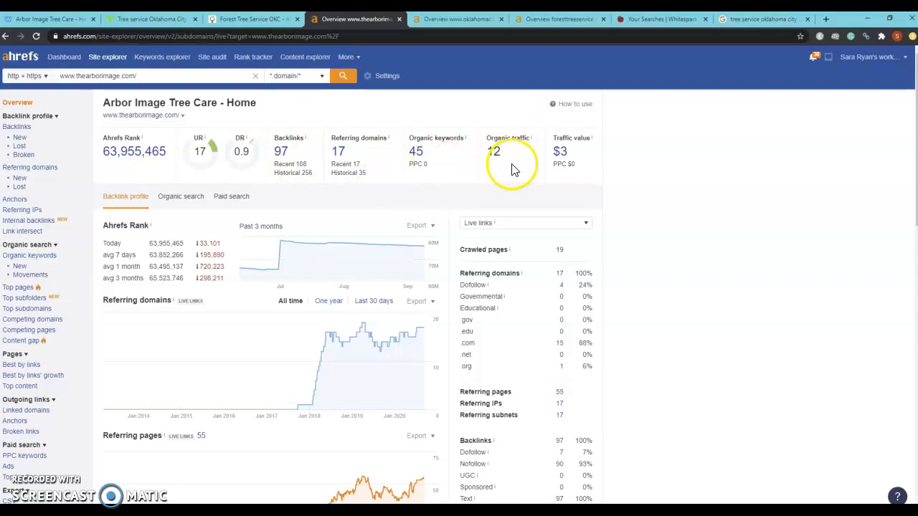
mouse_move(513, 165)
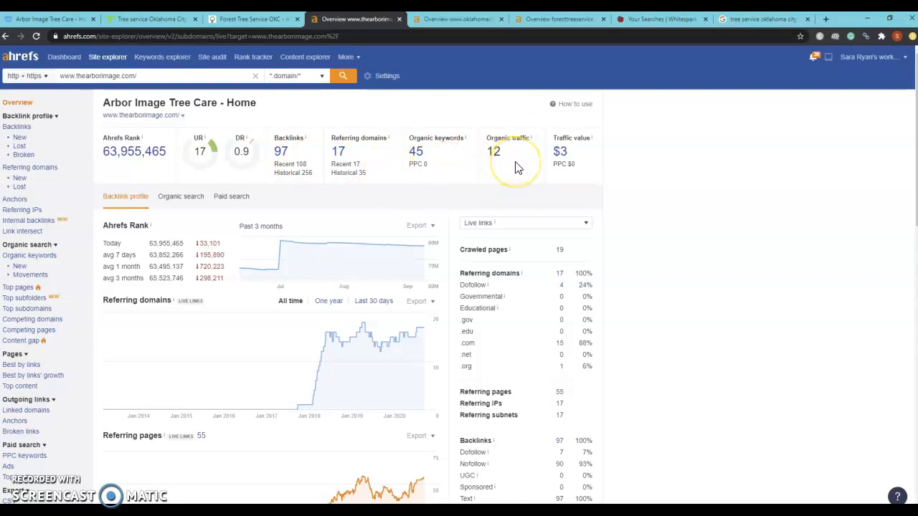
mouse_move(646, 178)
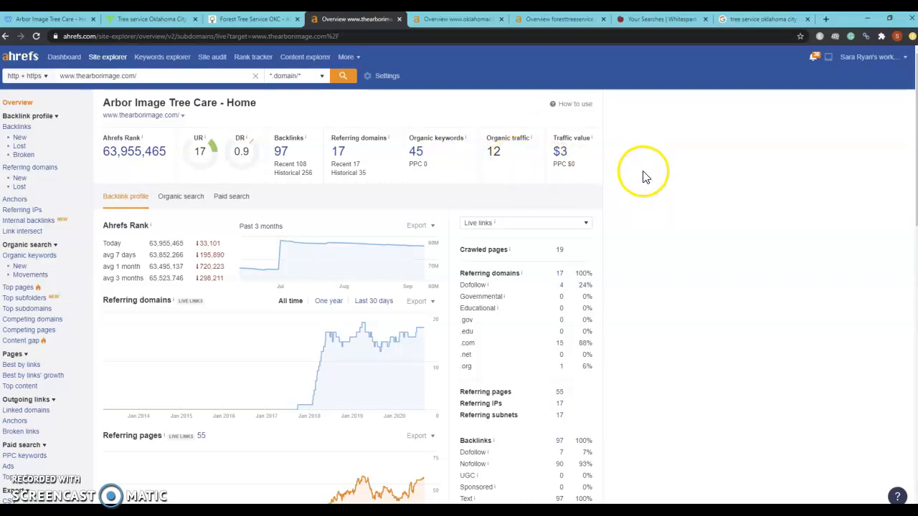
mouse_move(437, 173)
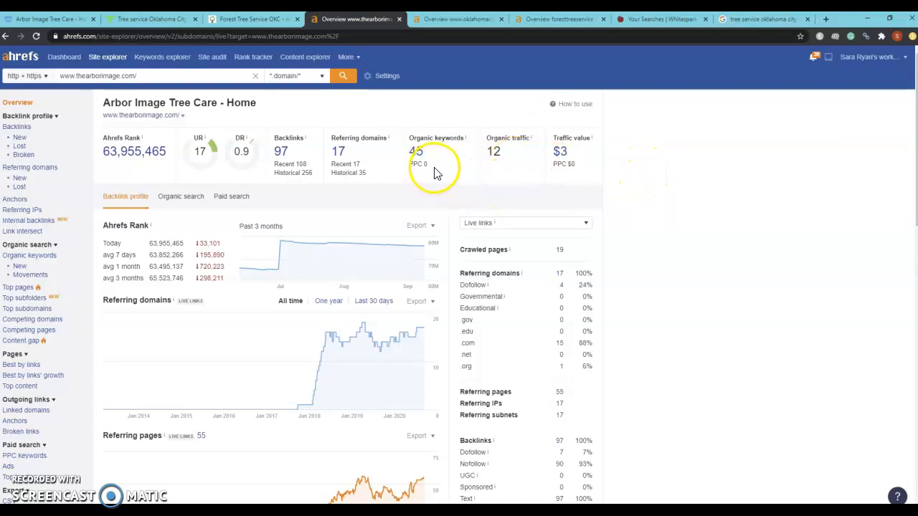
mouse_move(510, 172)
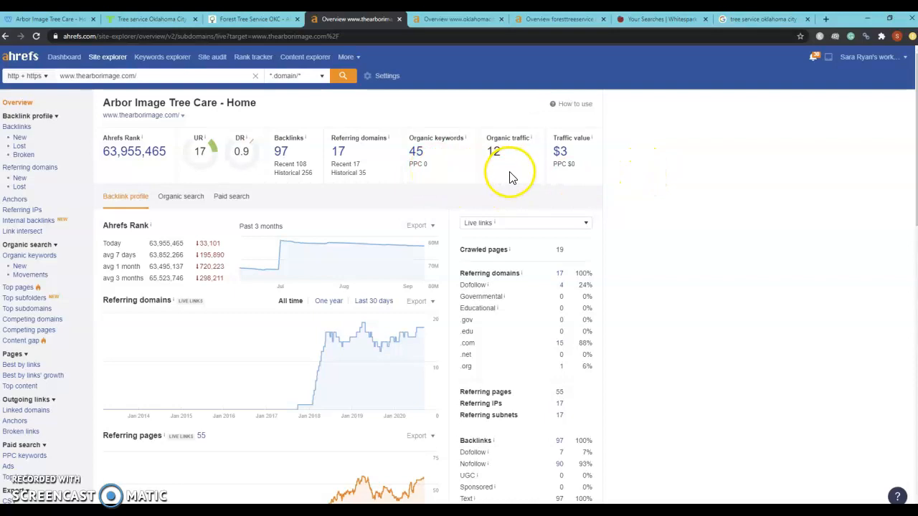
mouse_move(419, 71)
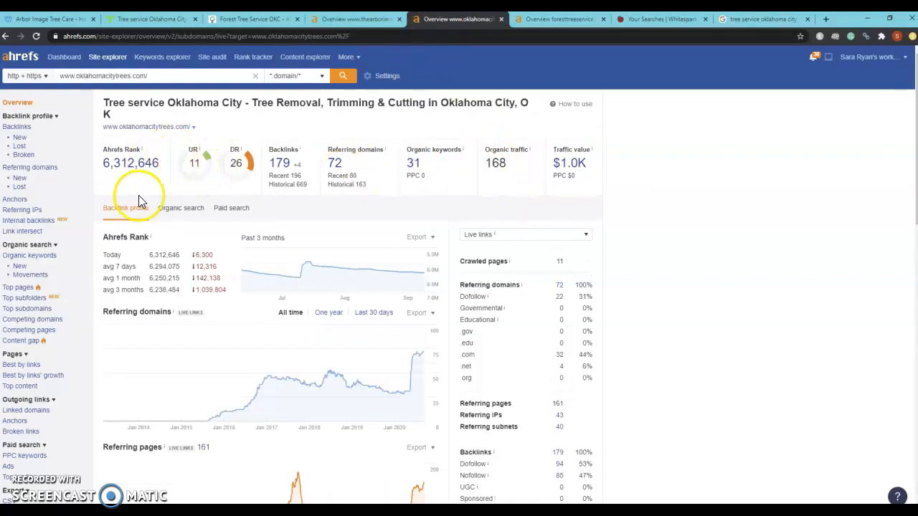
mouse_move(192, 196)
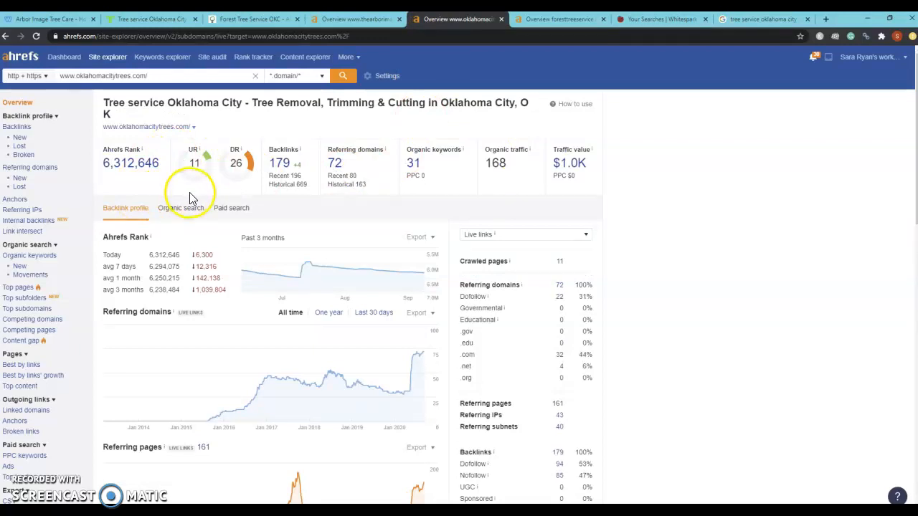
mouse_move(246, 189)
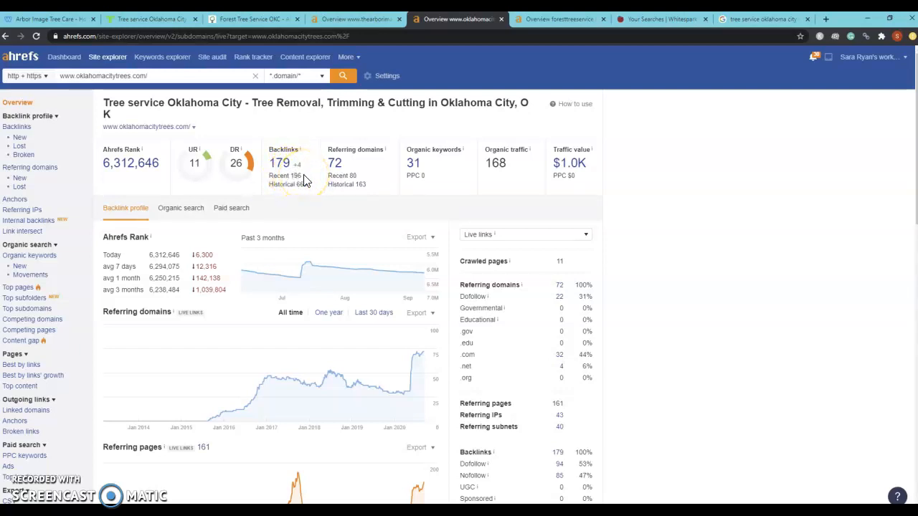
mouse_move(430, 179)
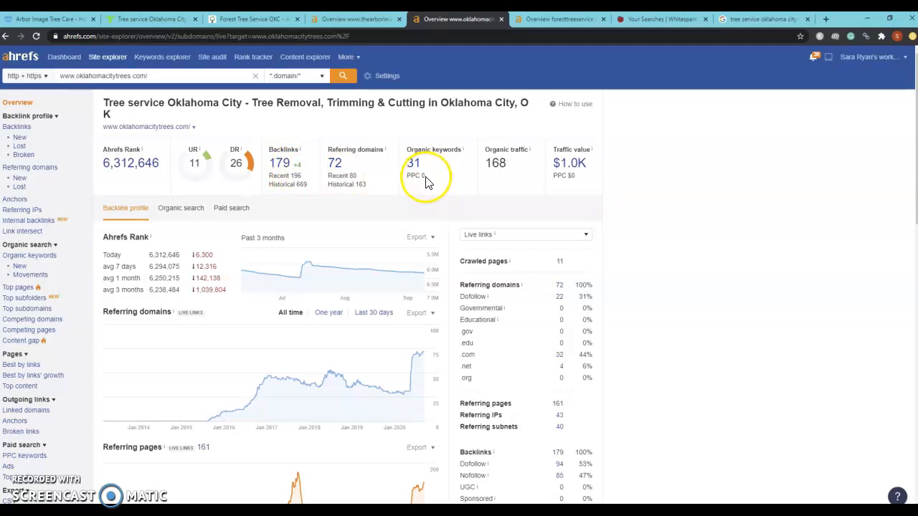
mouse_move(510, 175)
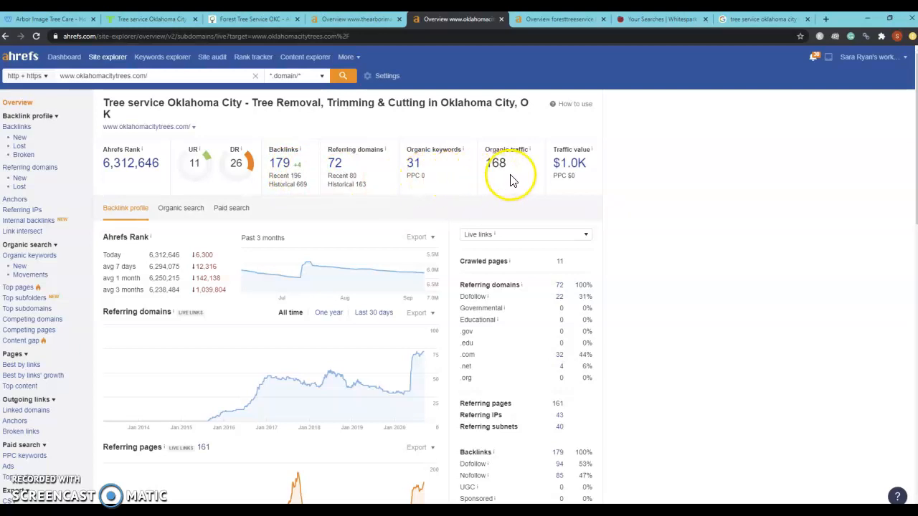
mouse_move(528, 175)
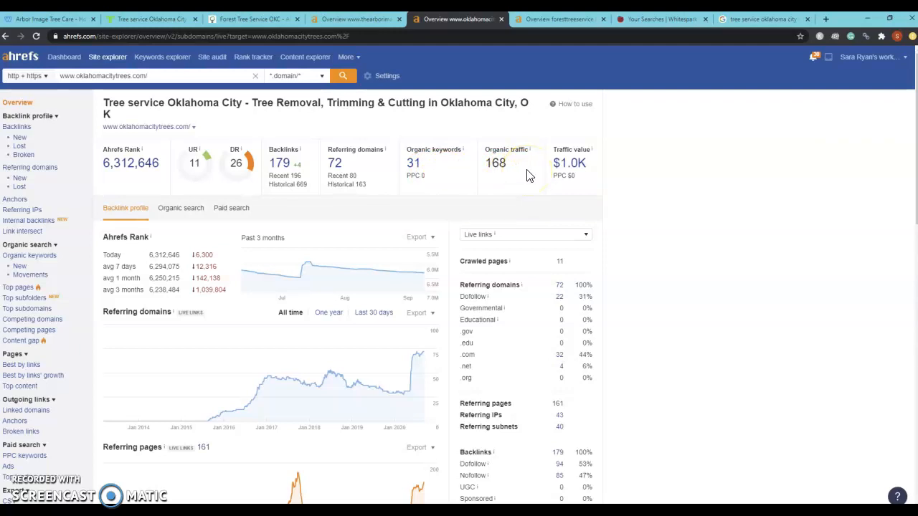
Bring up the Forest Tree Service OKC Ahrefs overview (DR 15, 27 referring domains)
click(560, 19)
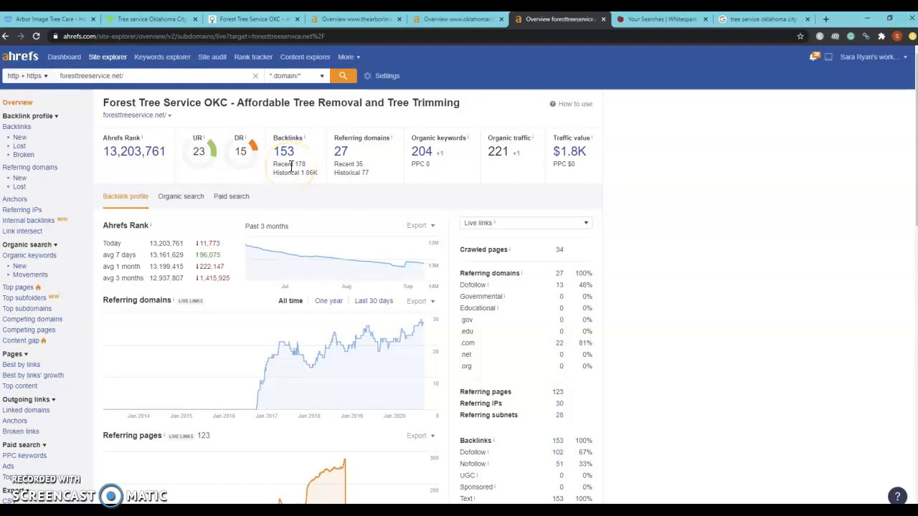
mouse_move(500, 183)
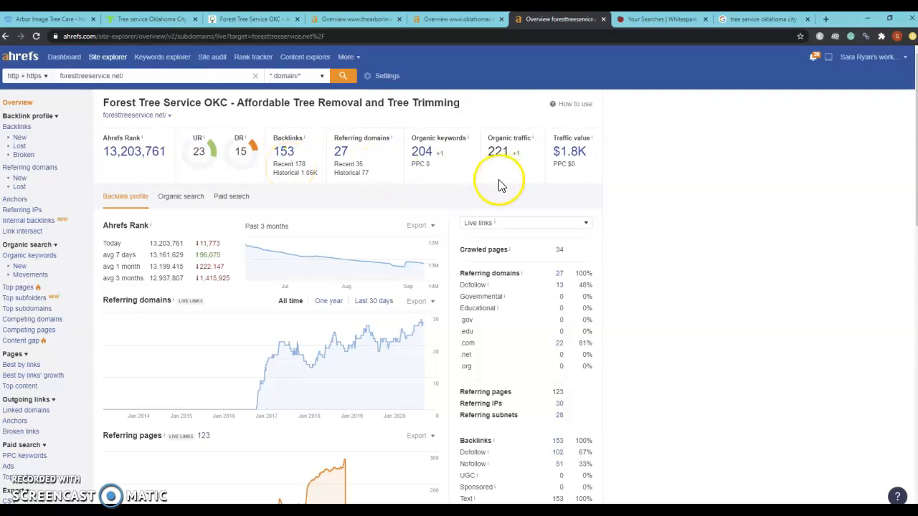
mouse_move(457, 184)
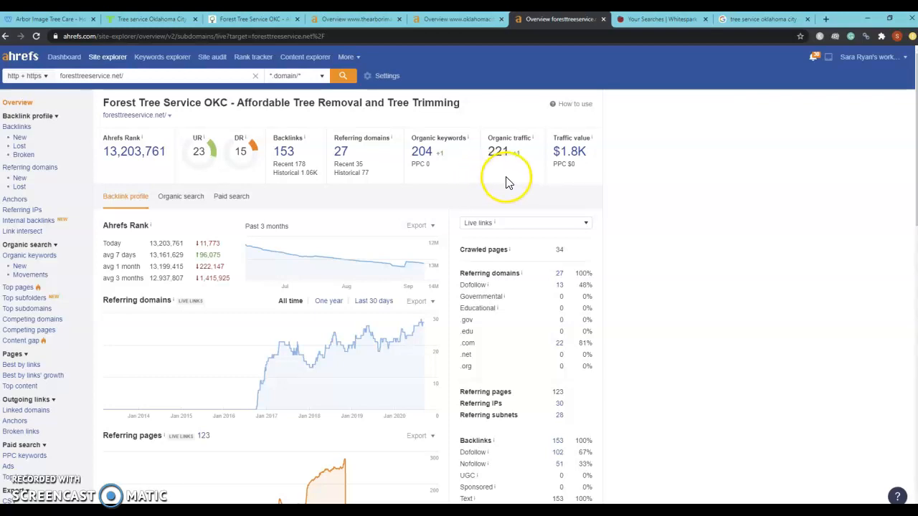
mouse_move(505, 185)
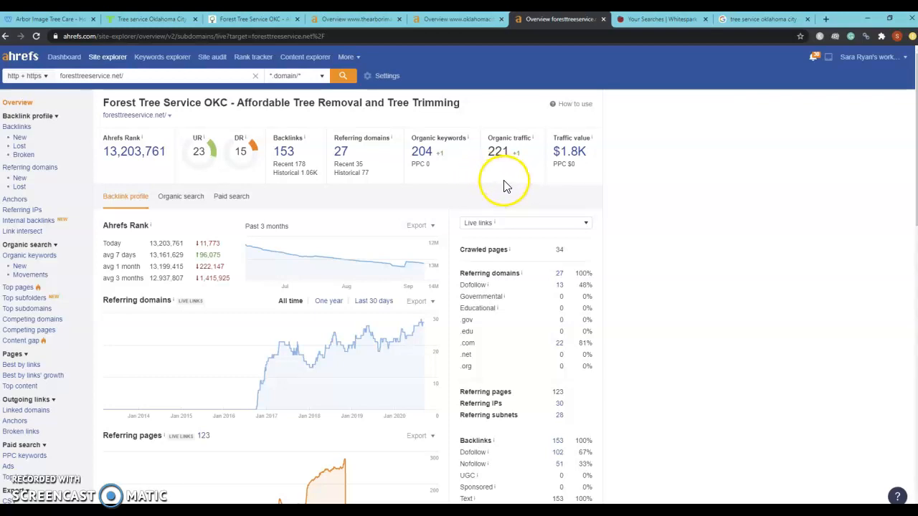
mouse_move(509, 179)
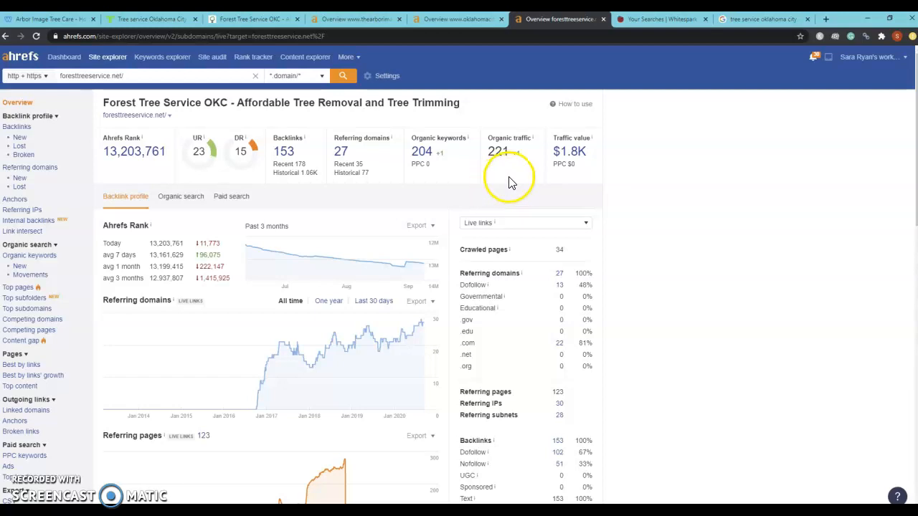
mouse_move(523, 160)
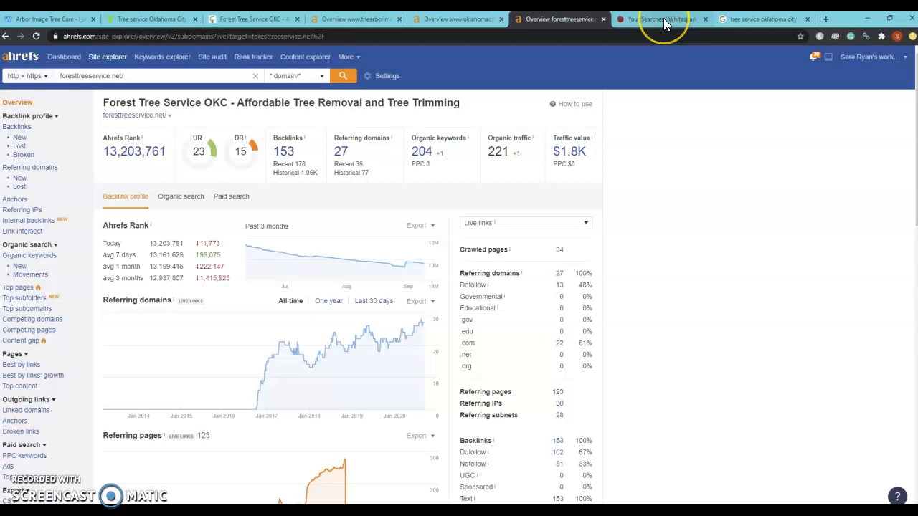
Compare citation counts in Whitespark, then show Arbor Image's 5.0-rated Google listing
click(660, 18)
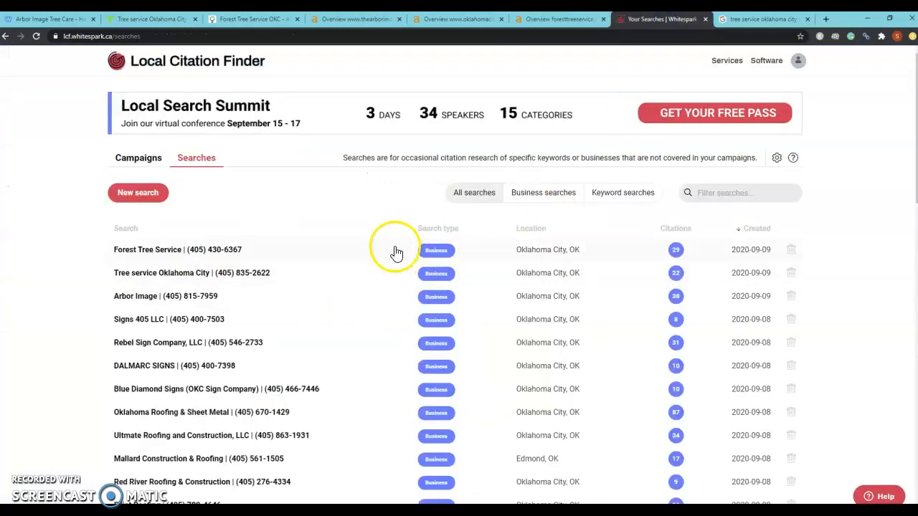
mouse_move(354, 229)
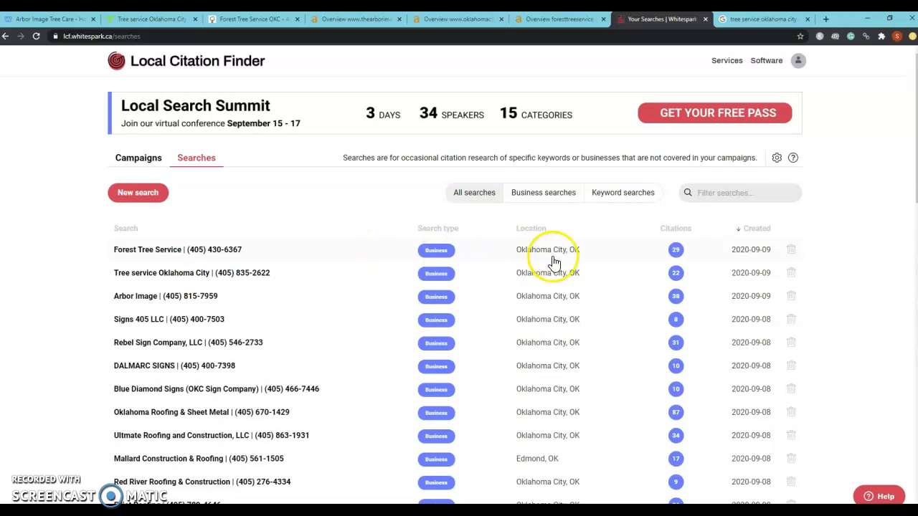
mouse_move(677, 278)
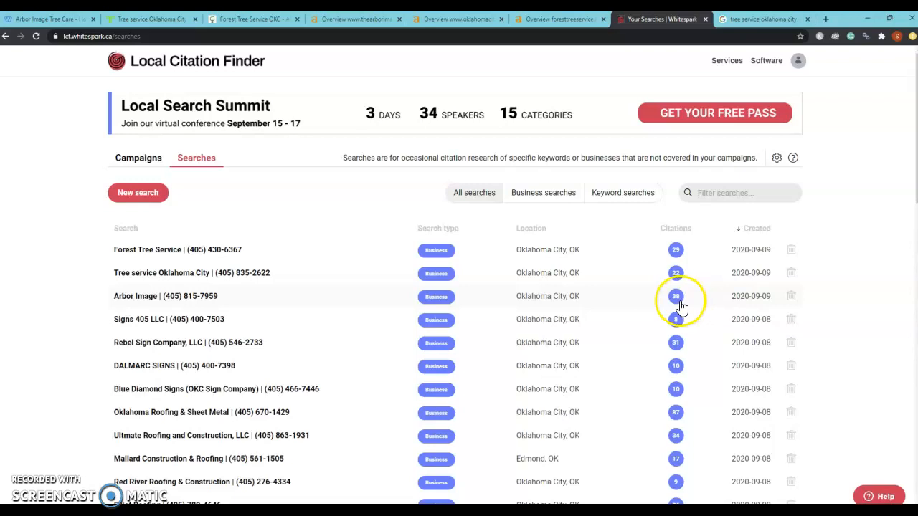
mouse_move(714, 290)
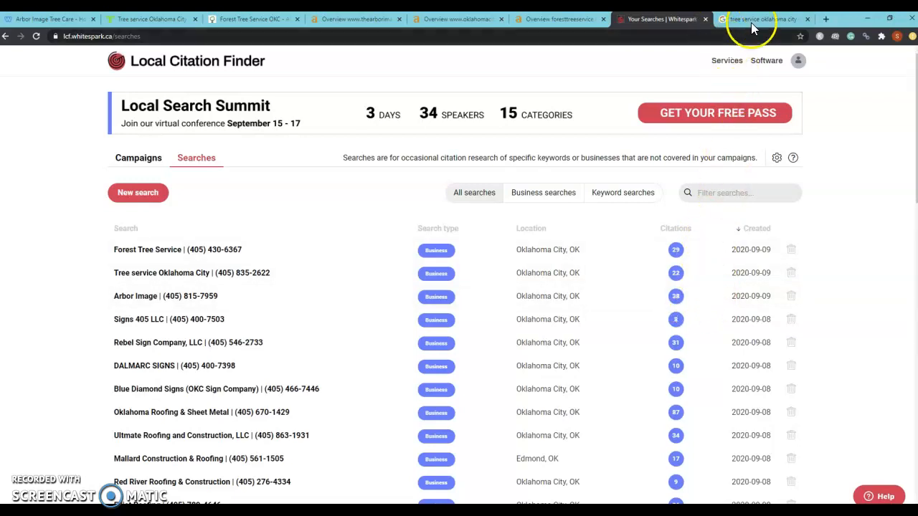
click(761, 18)
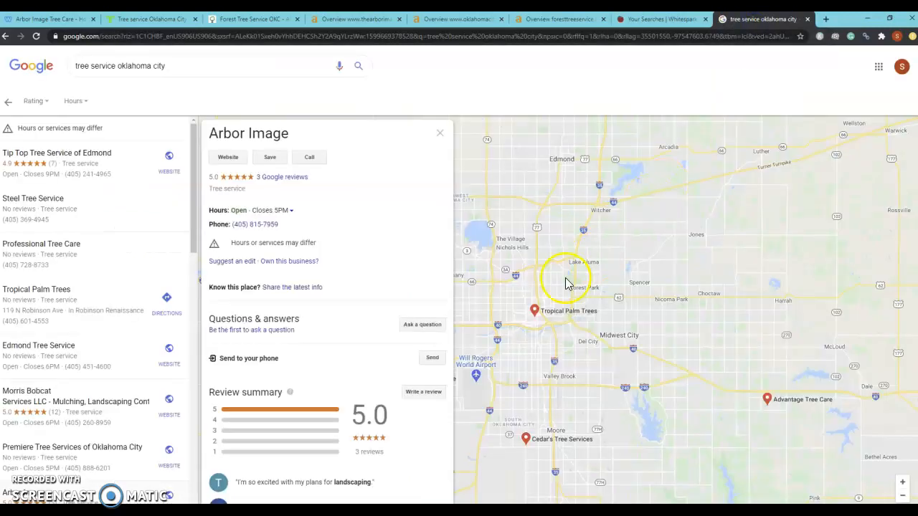
mouse_move(355, 359)
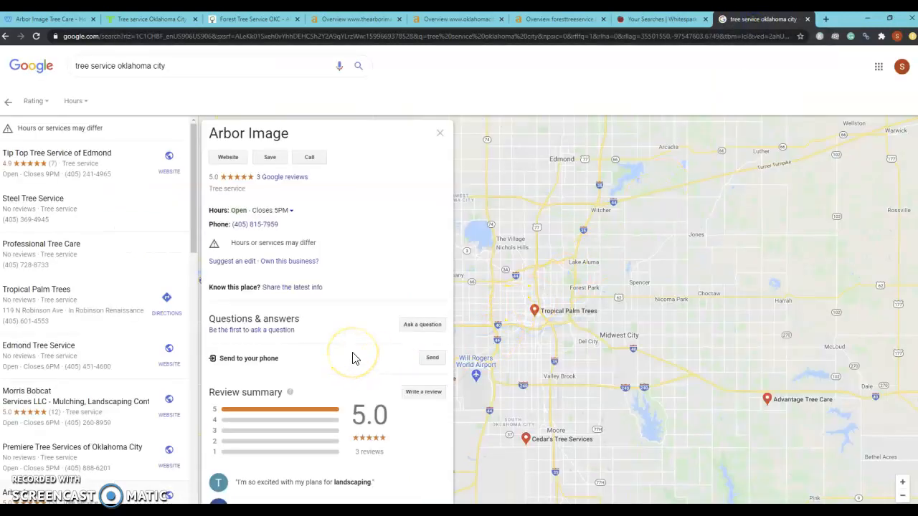